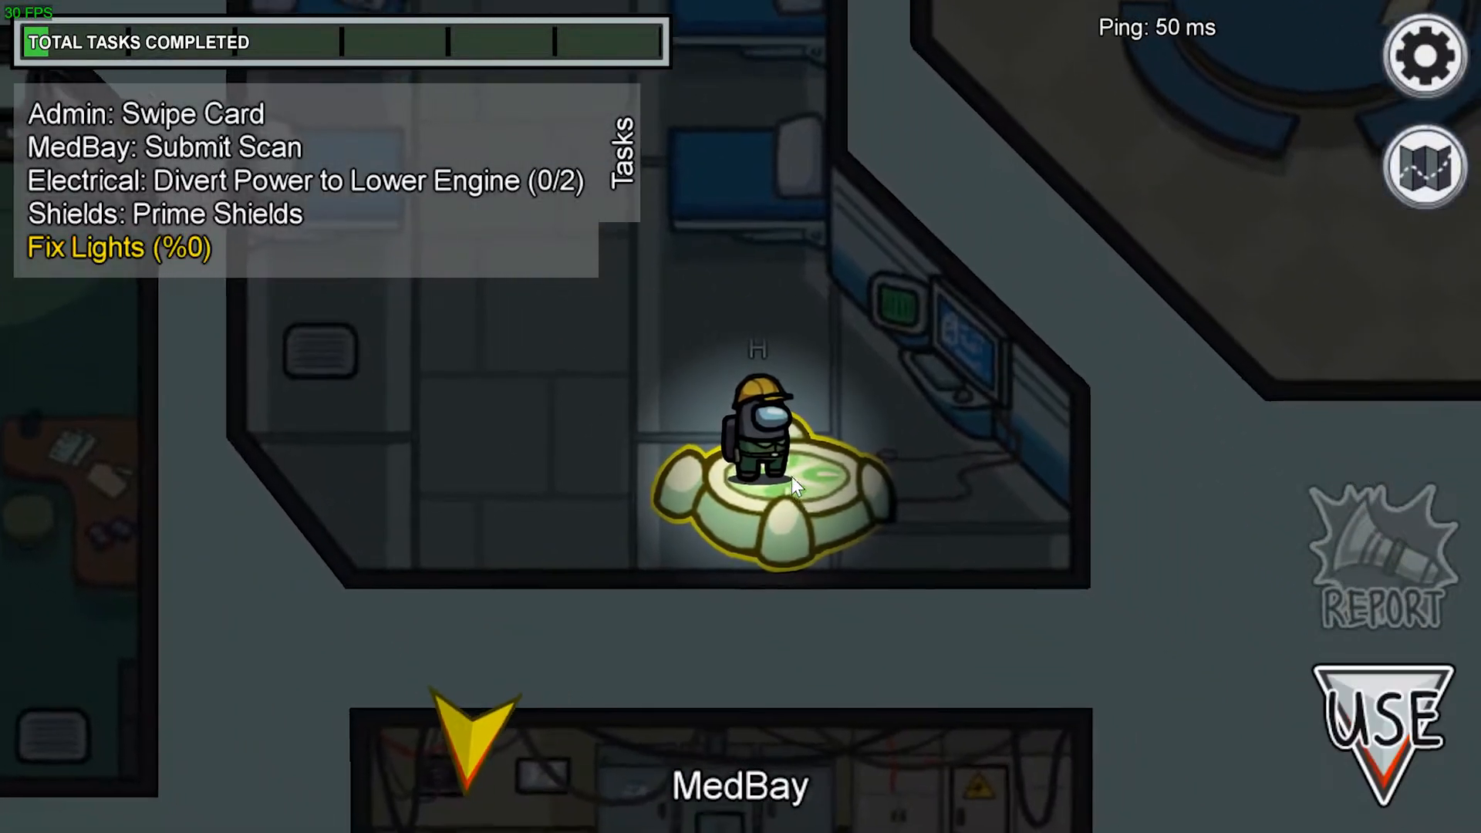
Run the MedBay body scan until Scan Complete, marking Submit Scan done in the task list
{"action": "left_click", "coordinate": [1379, 731]}
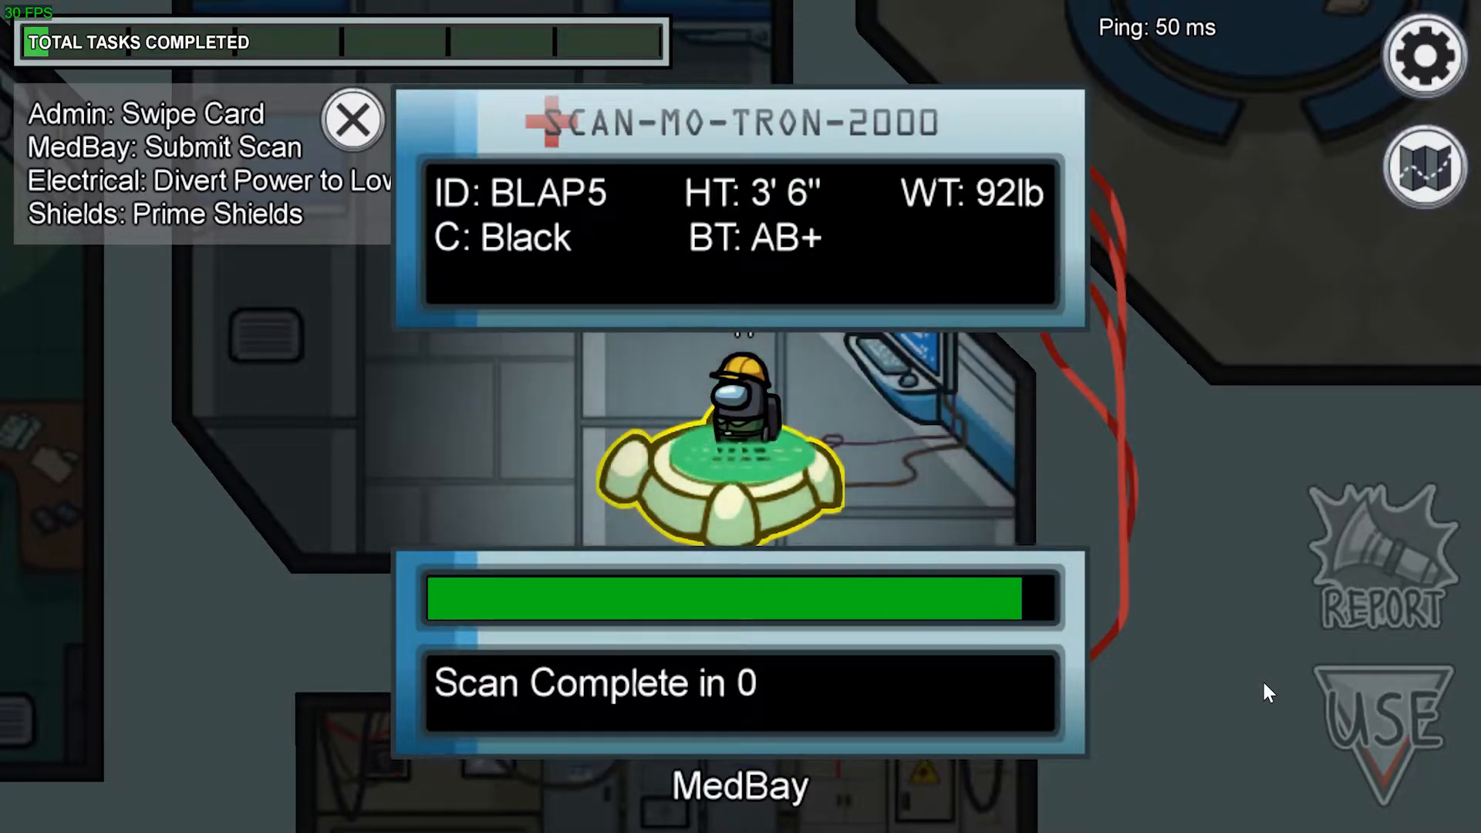
{"action": "left_click", "coordinate": [352, 121]}
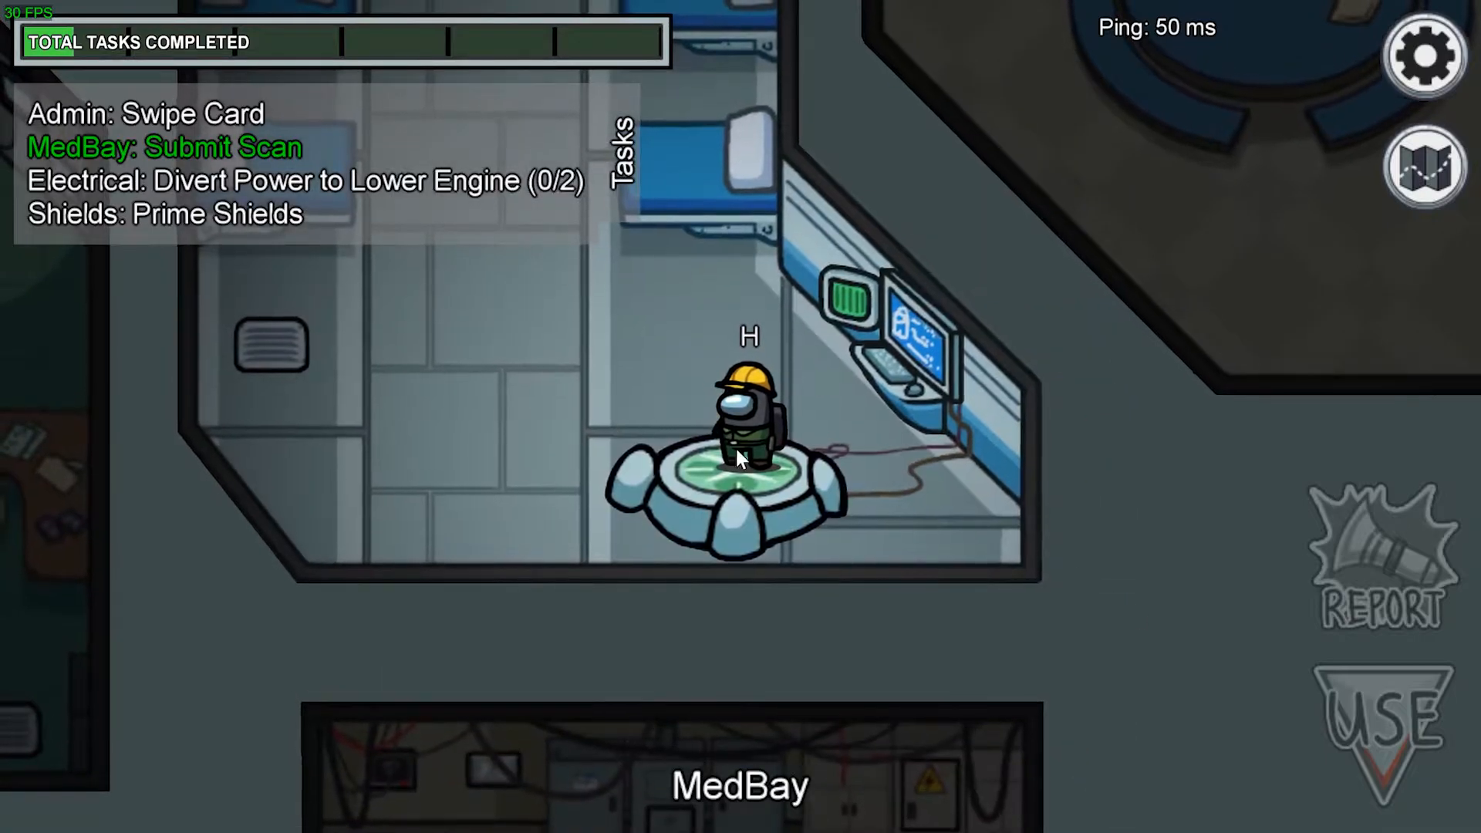